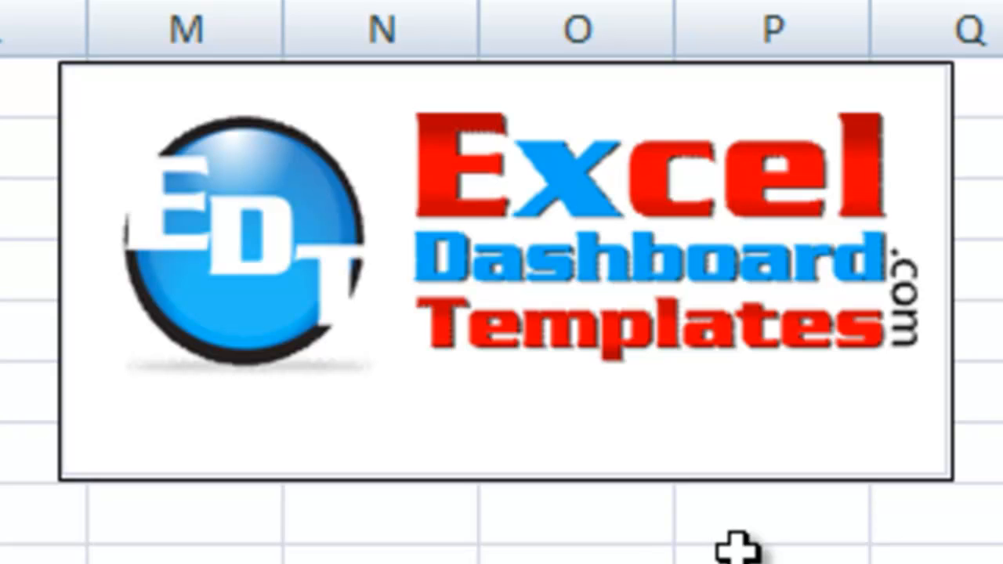
pyautogui.moveTo(561, 517)
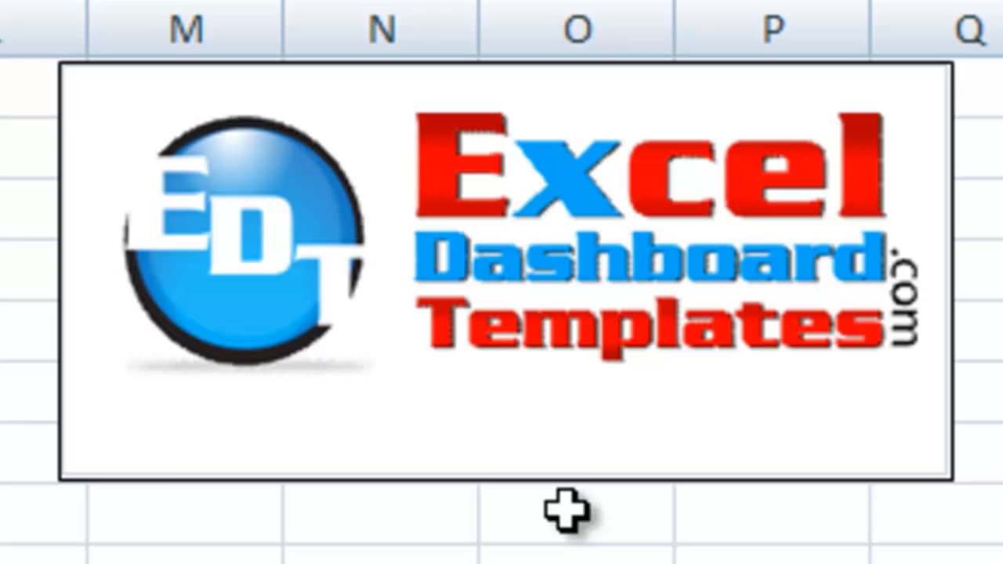
pyautogui.moveTo(662, 546)
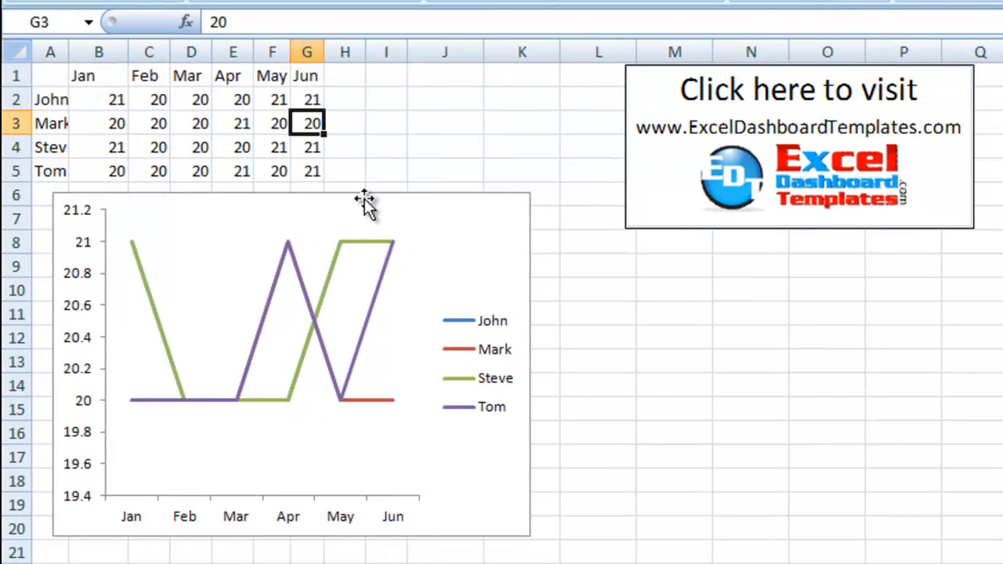
pyautogui.moveTo(395, 251)
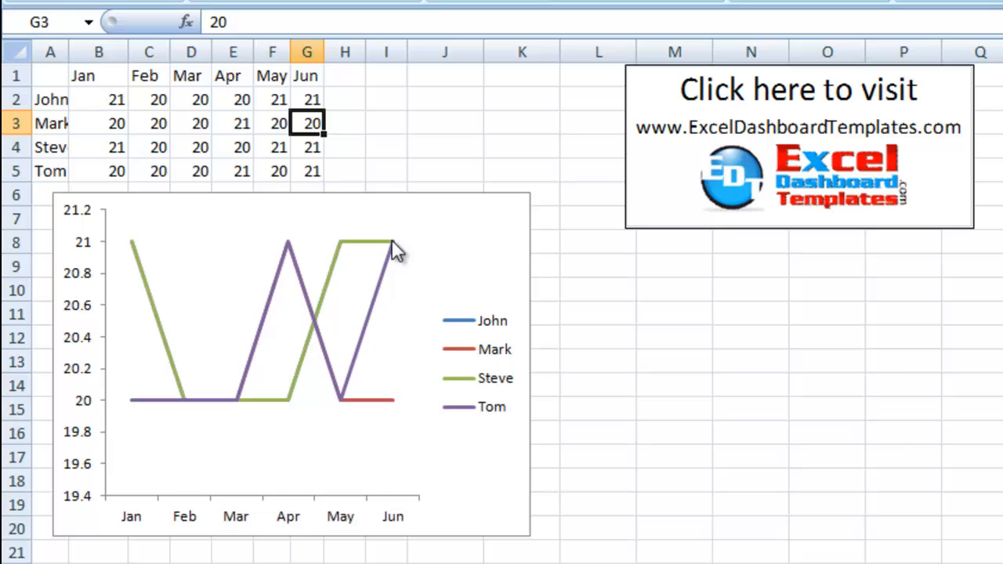
pyautogui.moveTo(493, 275)
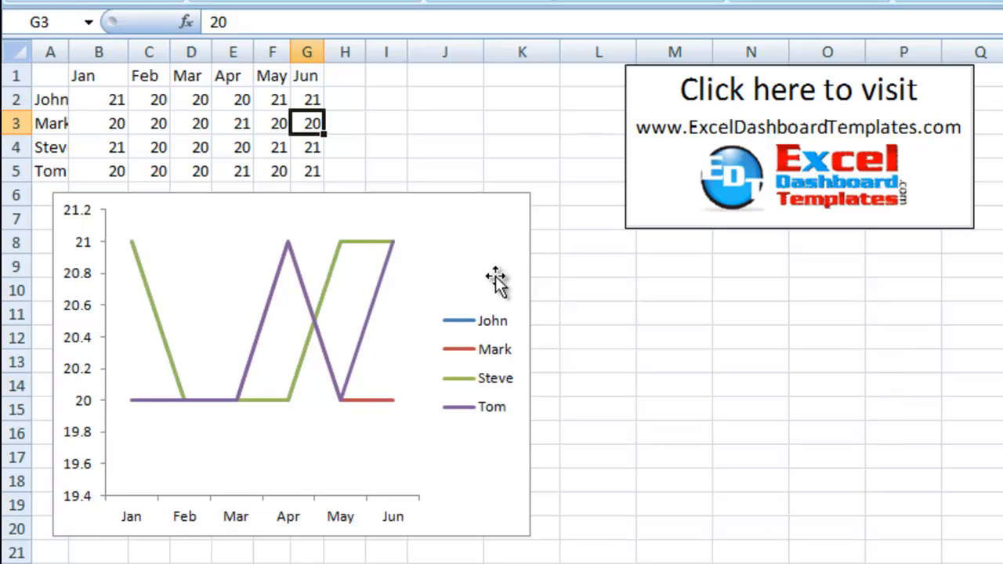
# Select the green Steve line series within the line chart.
pyautogui.click(494, 282)
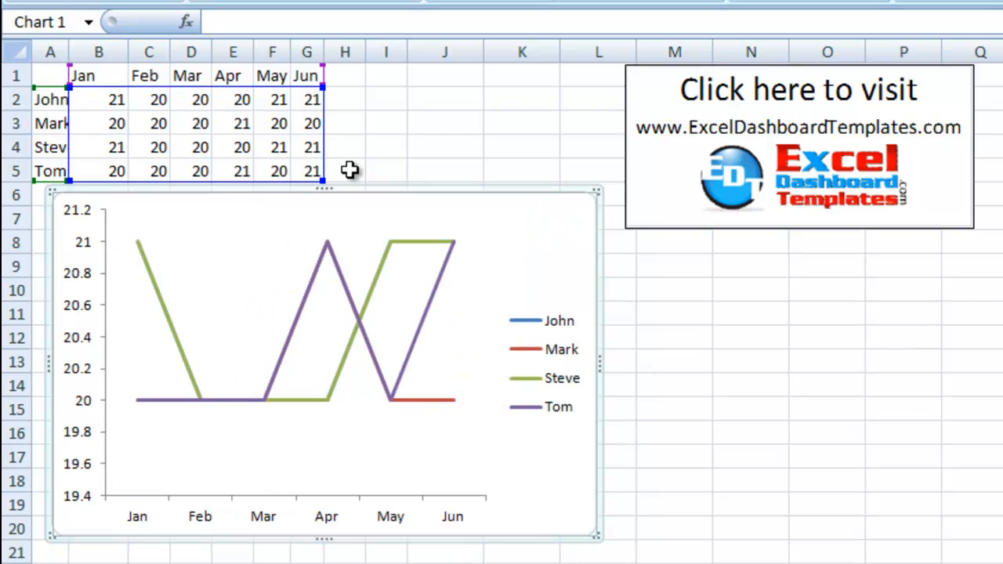
pyautogui.click(232, 100)
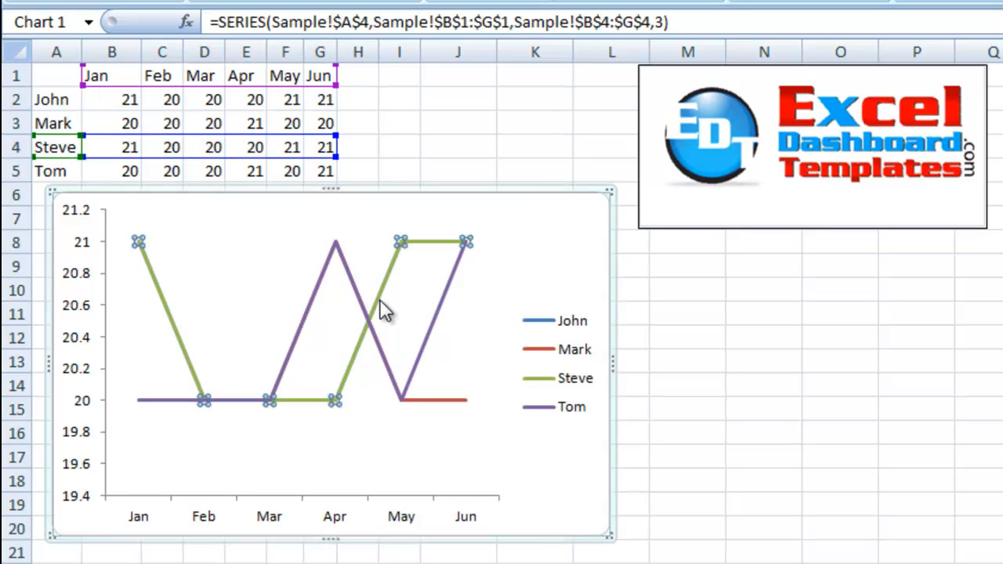
pyautogui.moveTo(345, 279)
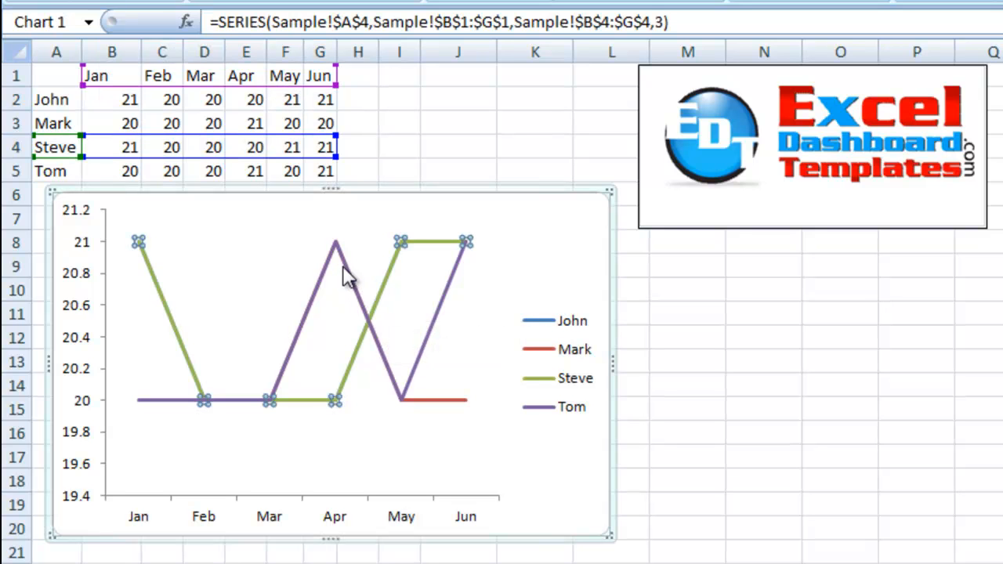
# Deselect the Steve series so only the whole chart area is selected.
pyautogui.click(436, 398)
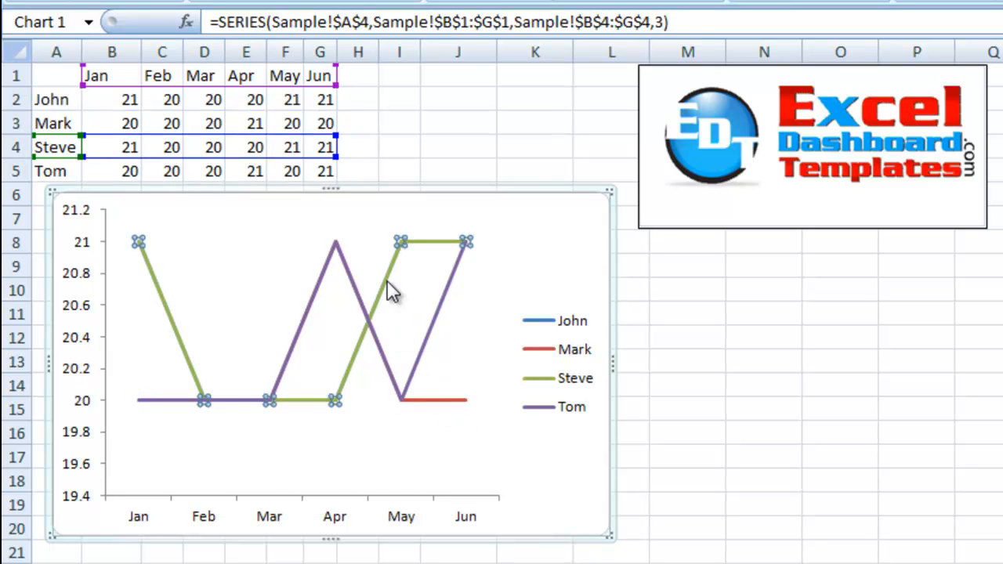
pyautogui.moveTo(354, 382)
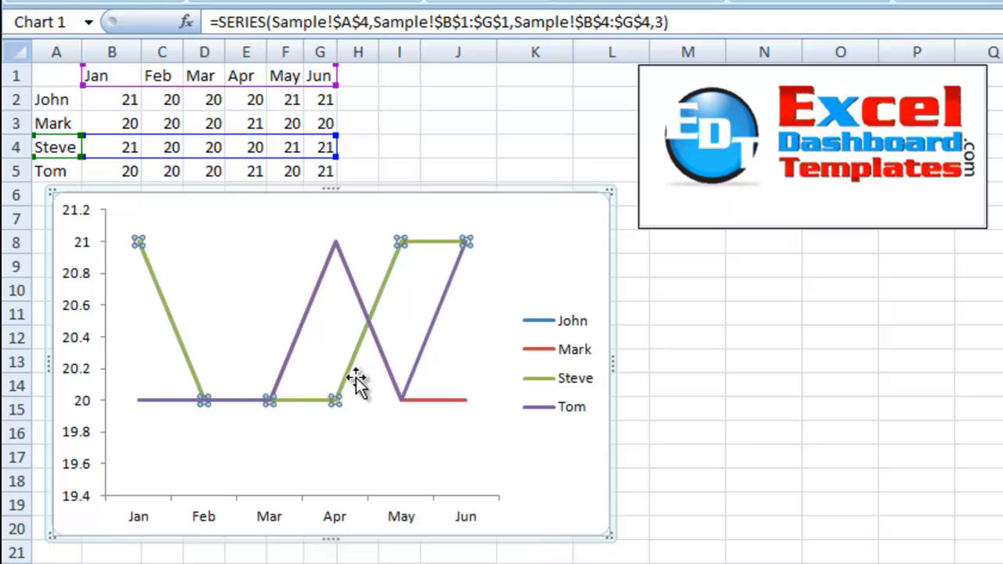
pyautogui.moveTo(260, 380)
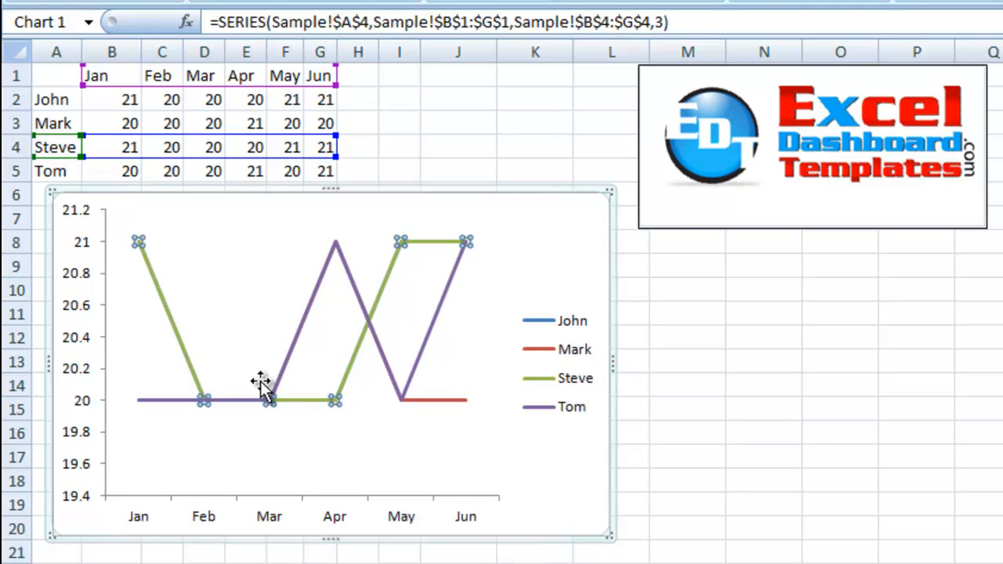
pyautogui.moveTo(420, 263)
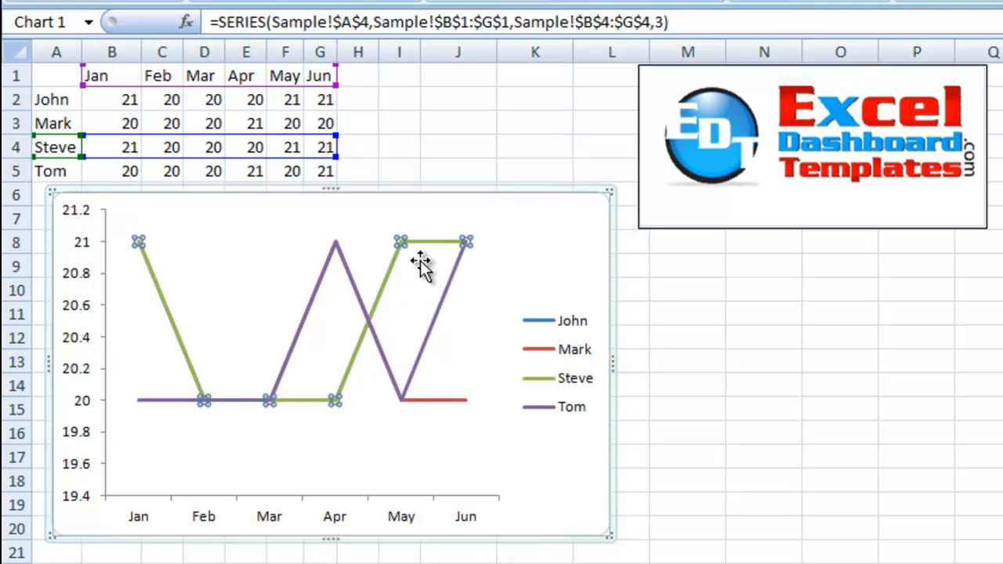
pyautogui.moveTo(415, 300)
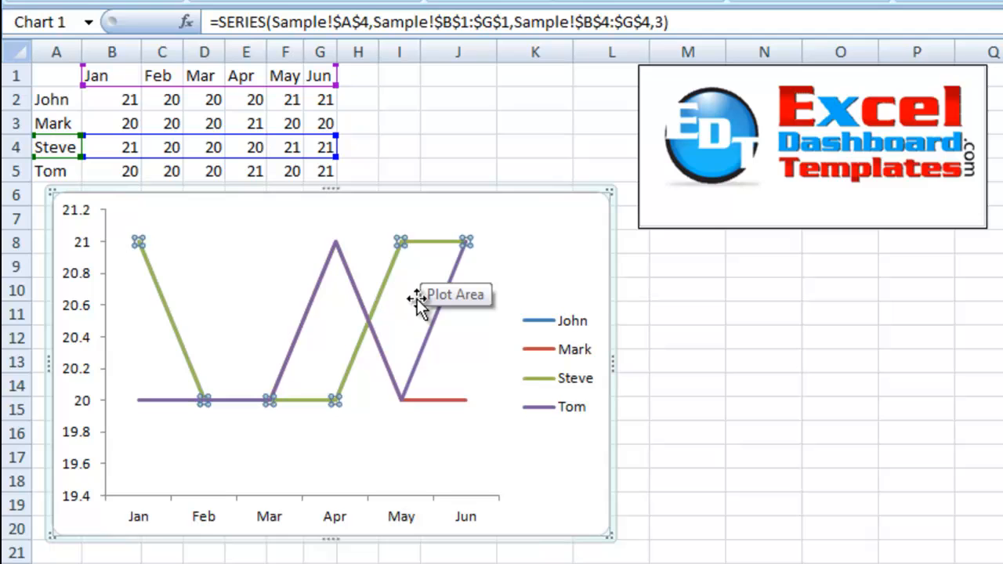
pyautogui.moveTo(373, 401)
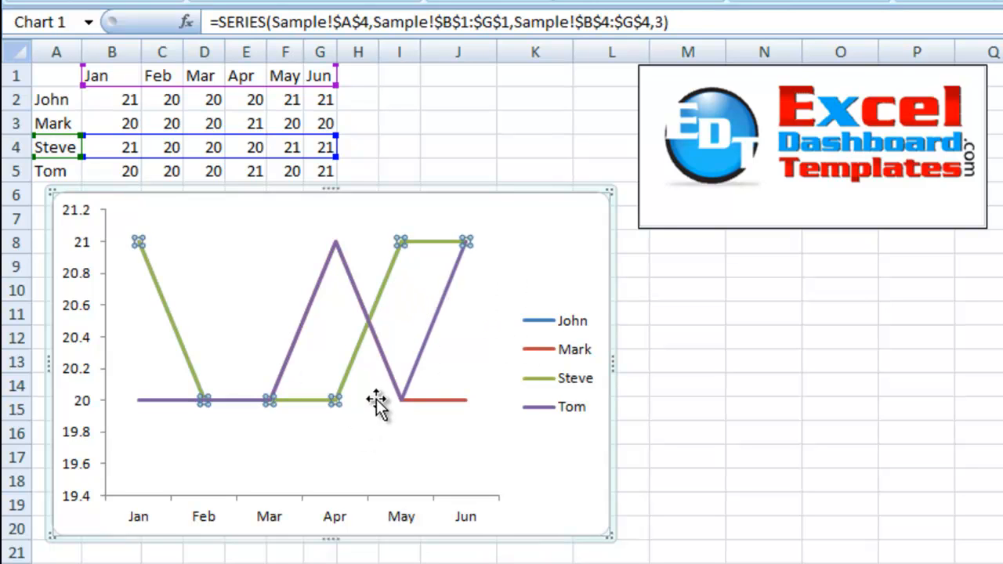
pyautogui.moveTo(373, 399)
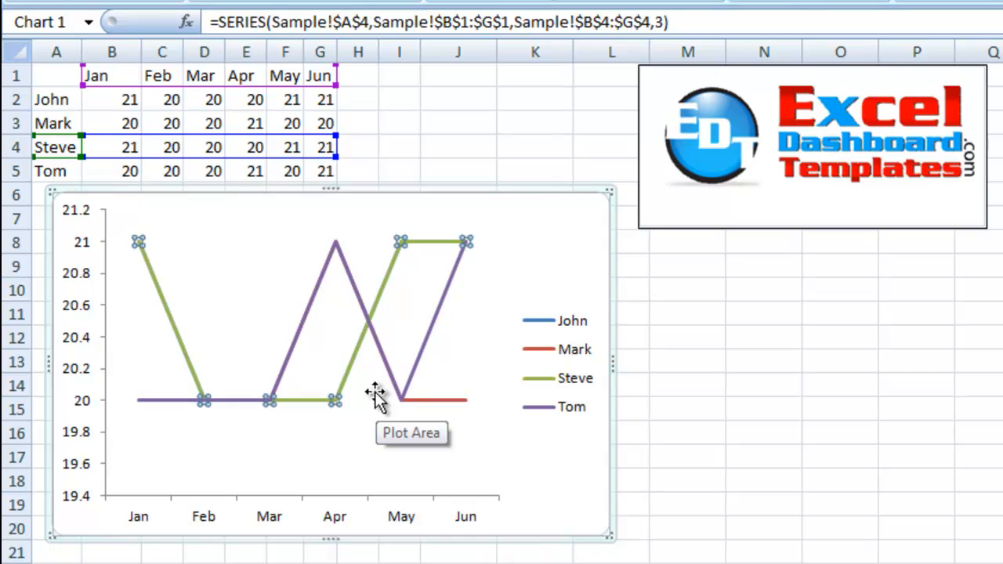
pyautogui.moveTo(650, 417)
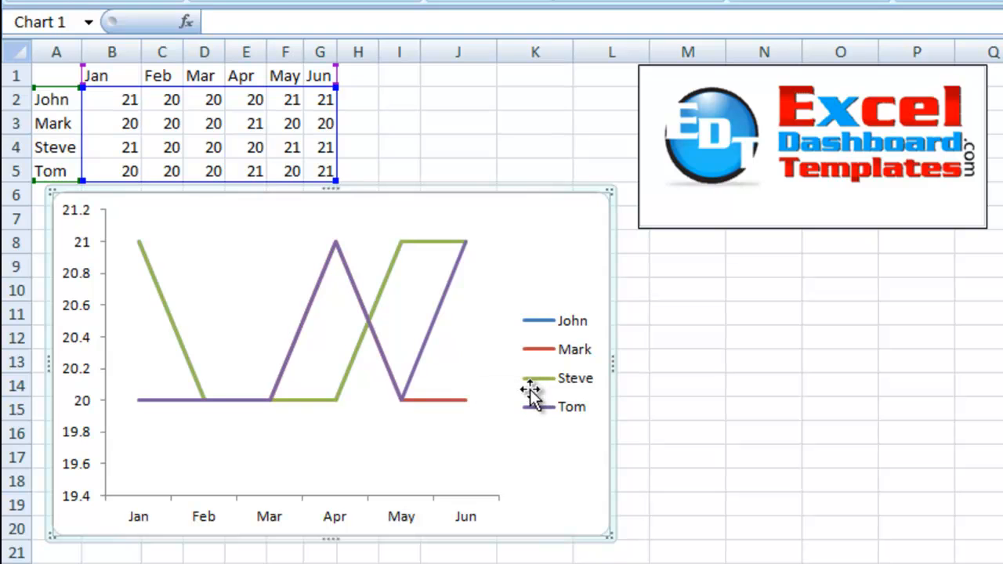
pyautogui.moveTo(544, 439)
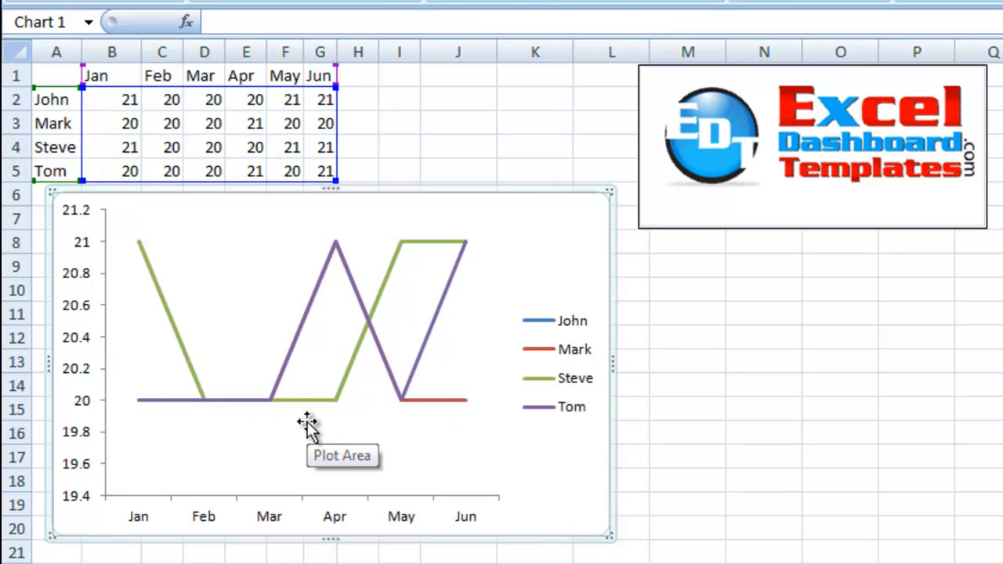
pyautogui.click(558, 363)
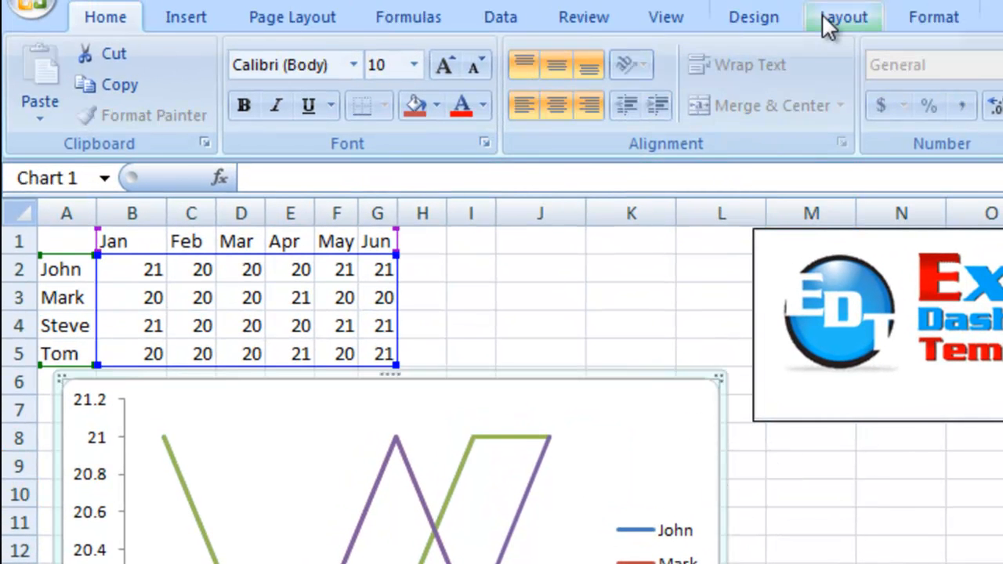
# Show the Chart Tools Layout ribbon with its Current Selection group.
pyautogui.click(836, 17)
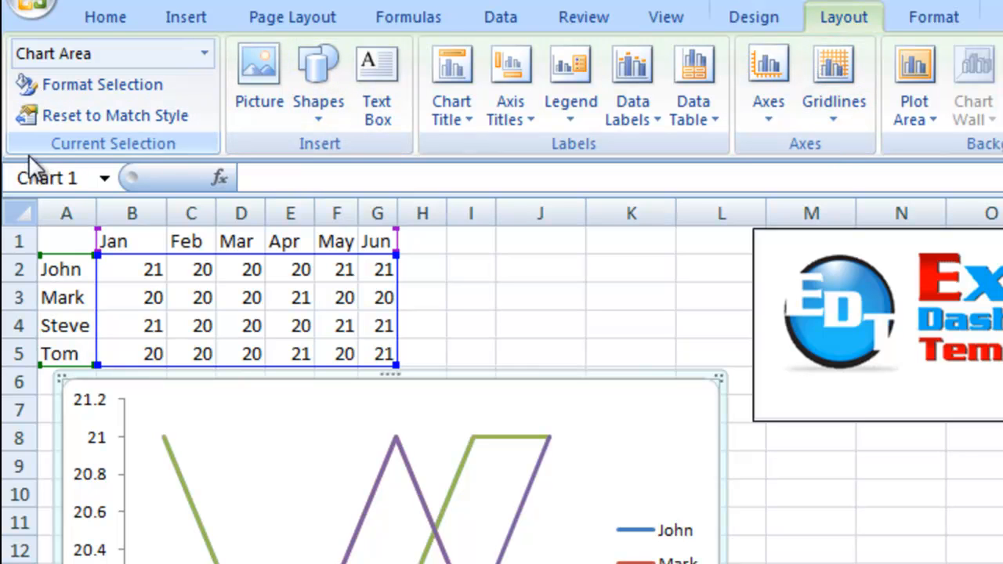
pyautogui.moveTo(109, 116)
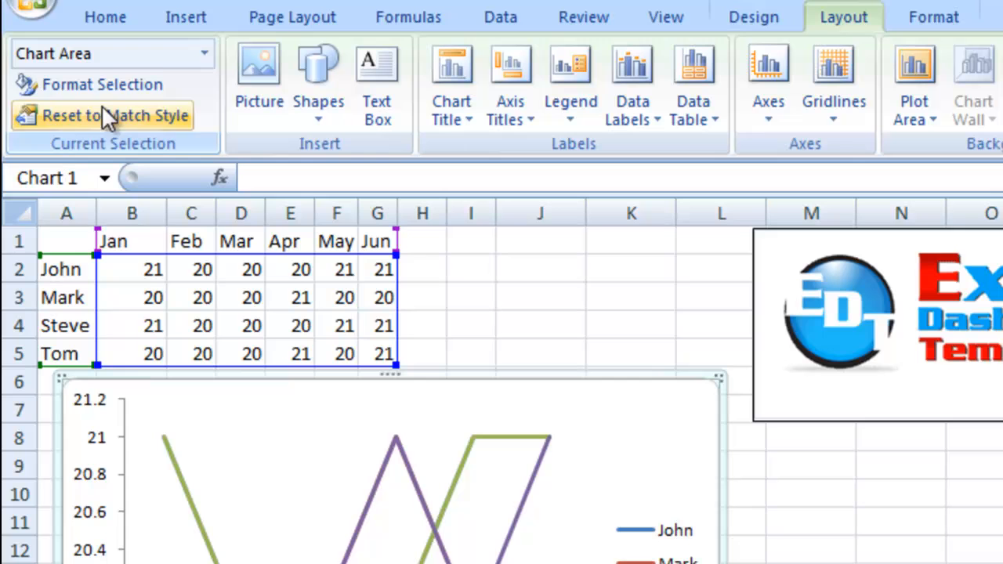
pyautogui.moveTo(97, 122)
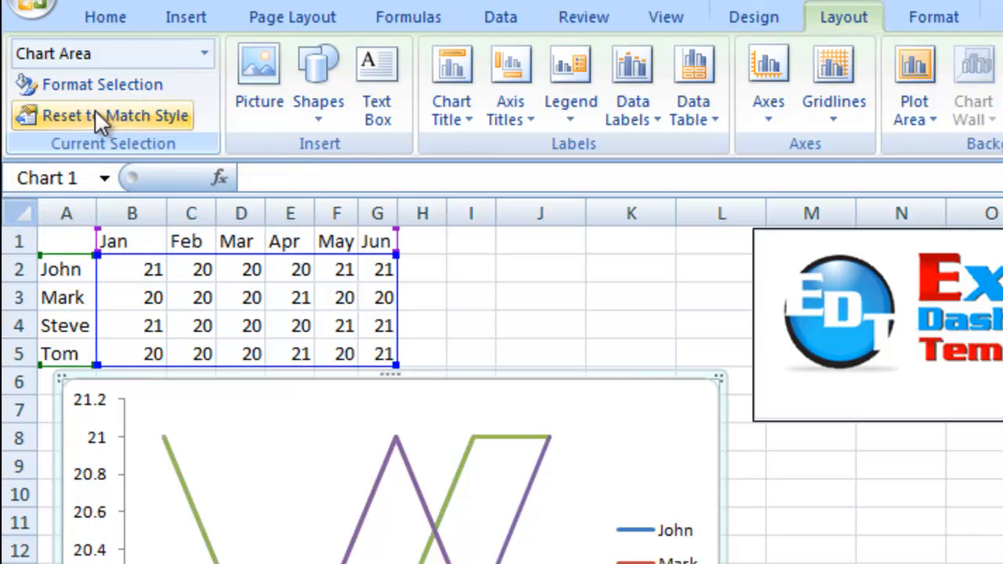
pyautogui.moveTo(205, 53)
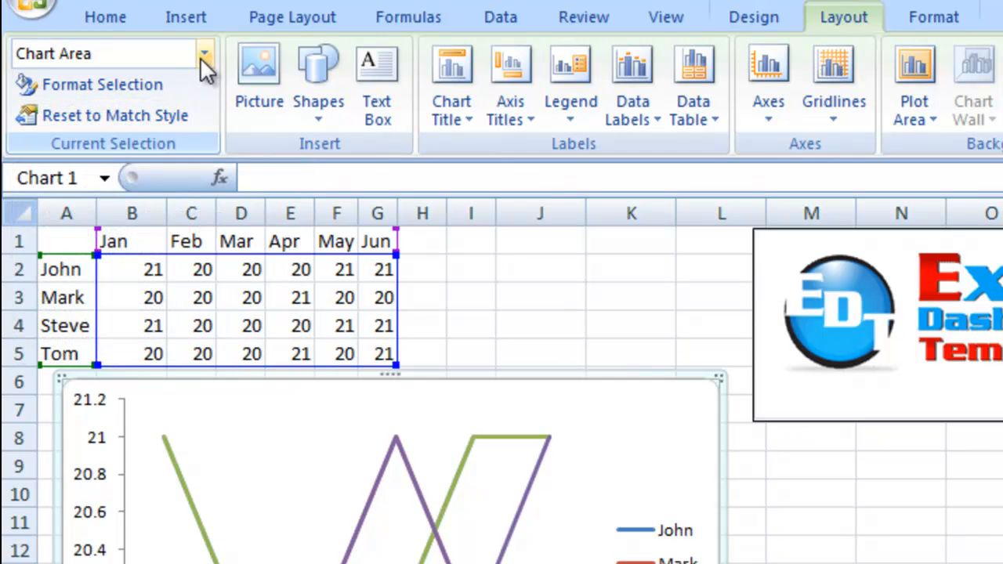
pyautogui.moveTo(205, 63)
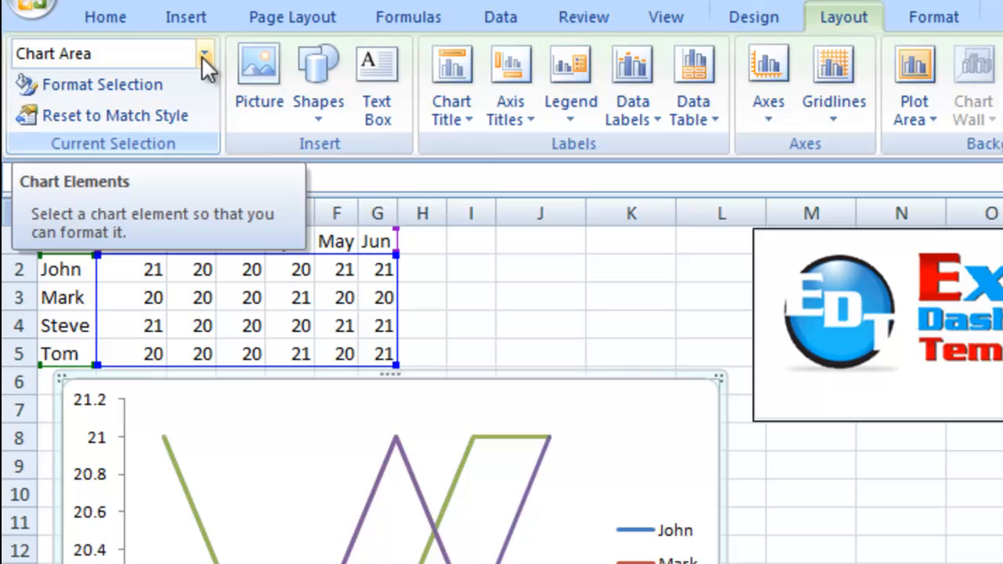
# Choose Series "John" from the Chart Elements drop-down to select the hidden line.
pyautogui.click(204, 53)
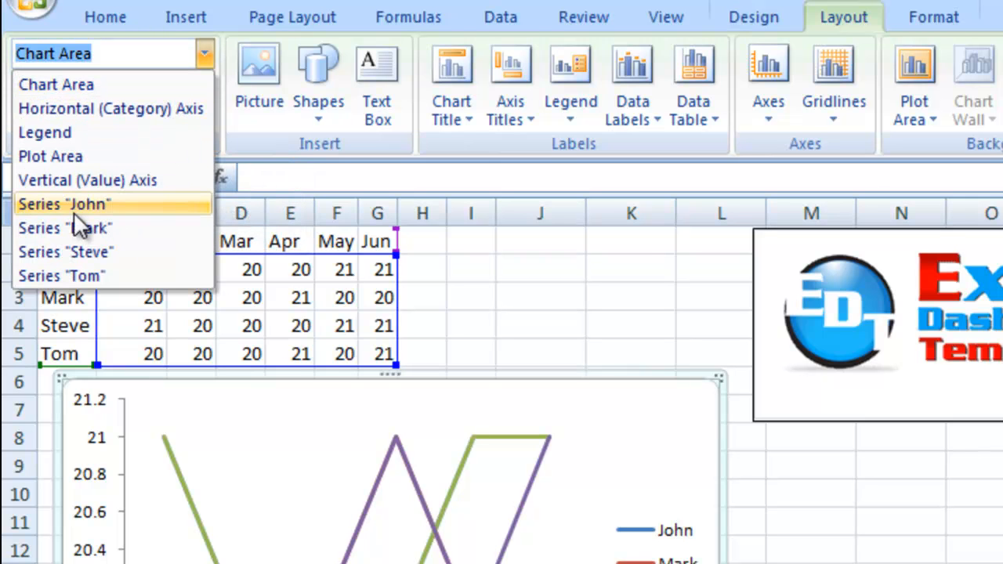
pyautogui.moveTo(76, 84)
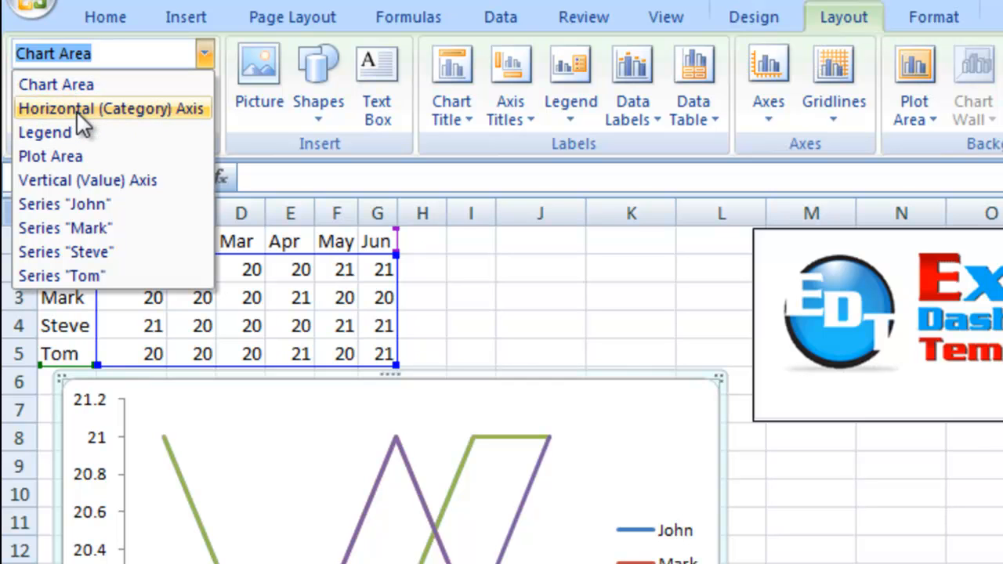
pyautogui.moveTo(75, 180)
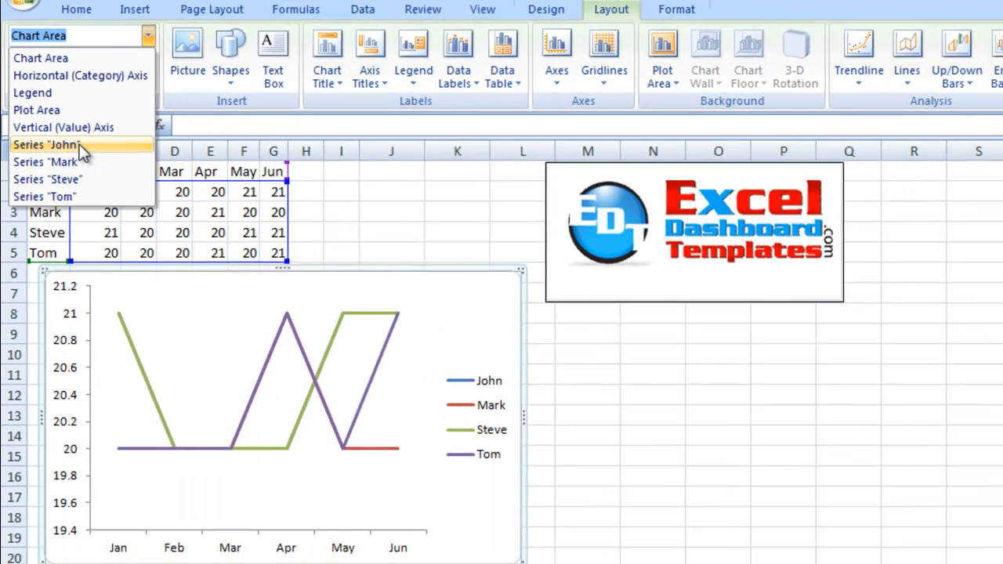
pyautogui.click(46, 144)
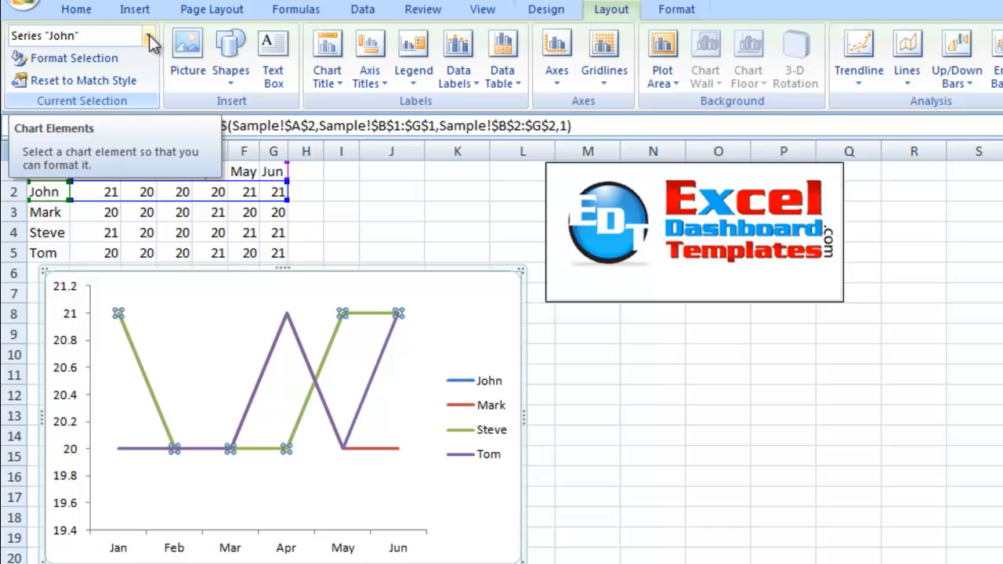
pyautogui.click(147, 36)
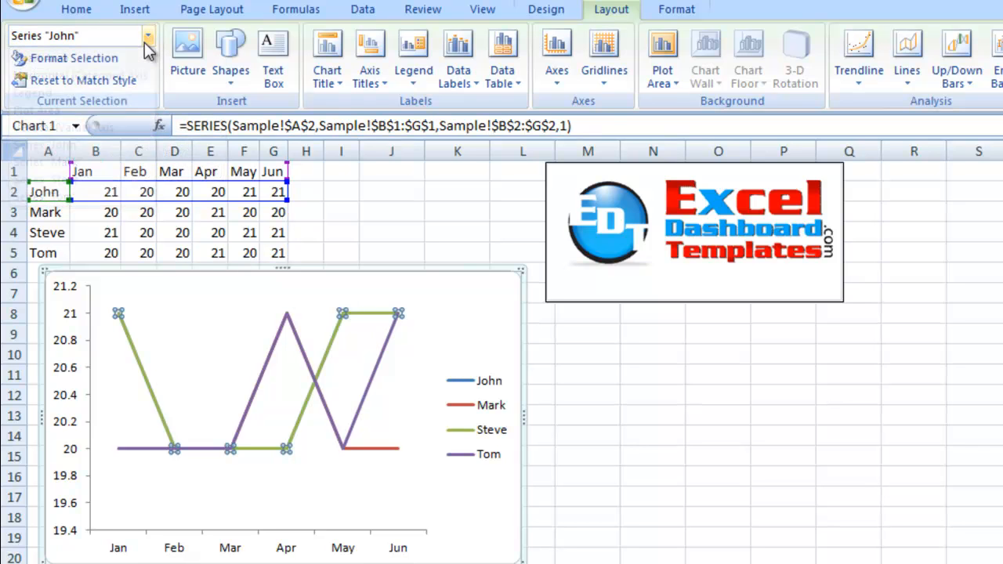
pyautogui.click(147, 38)
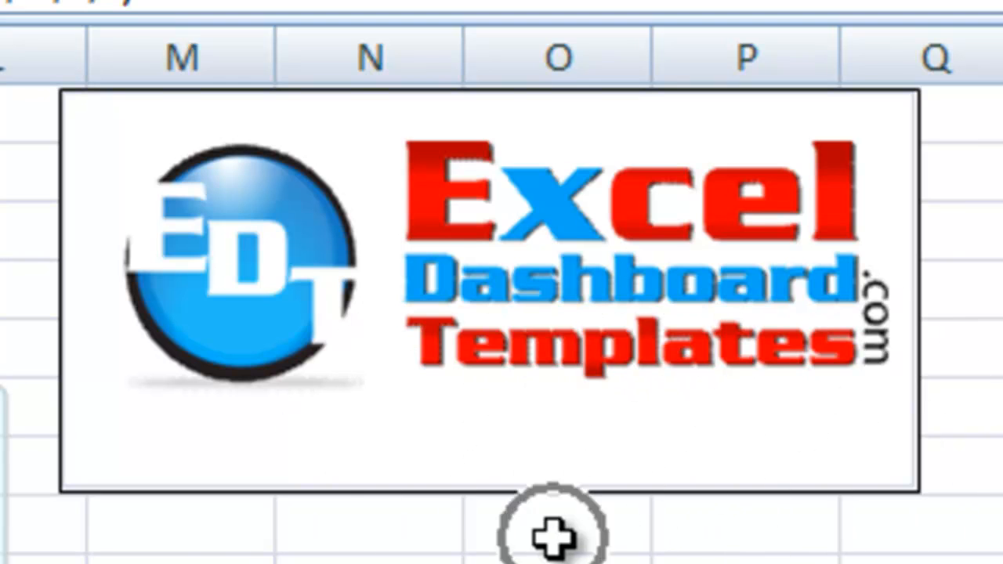
pyautogui.moveTo(185, 542)
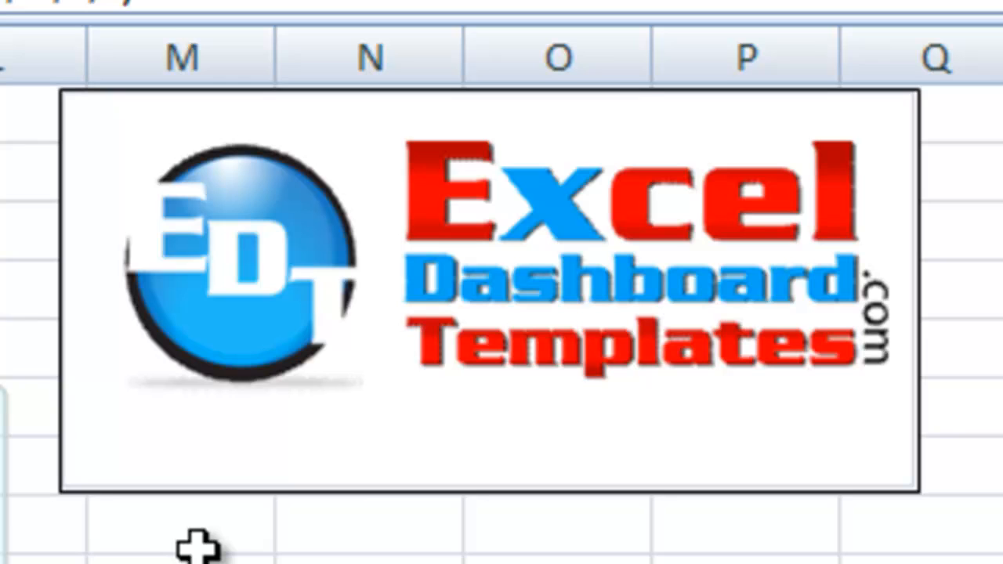